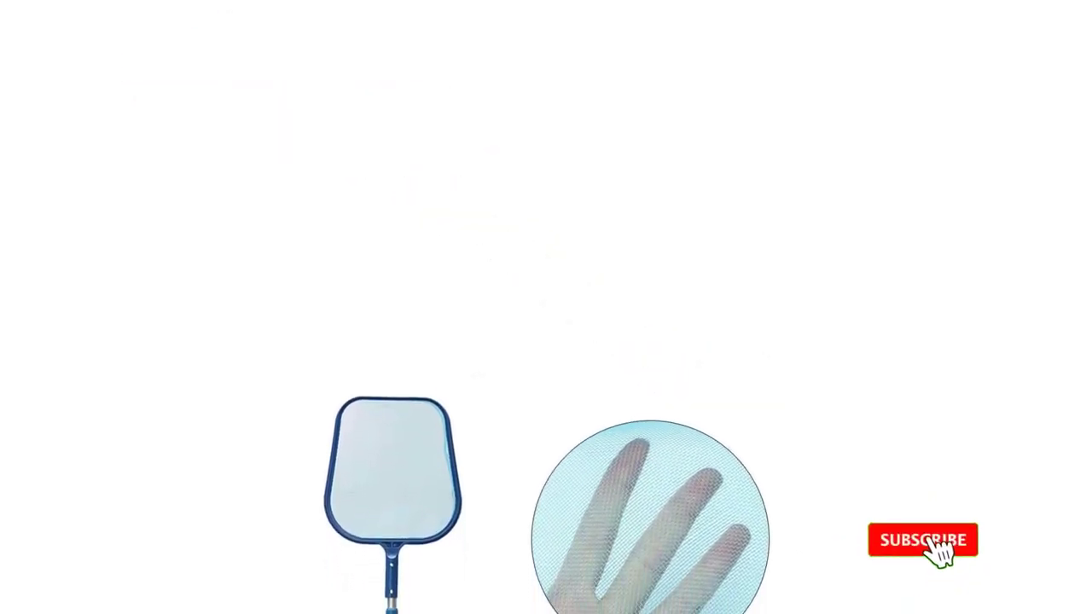
click(921, 539)
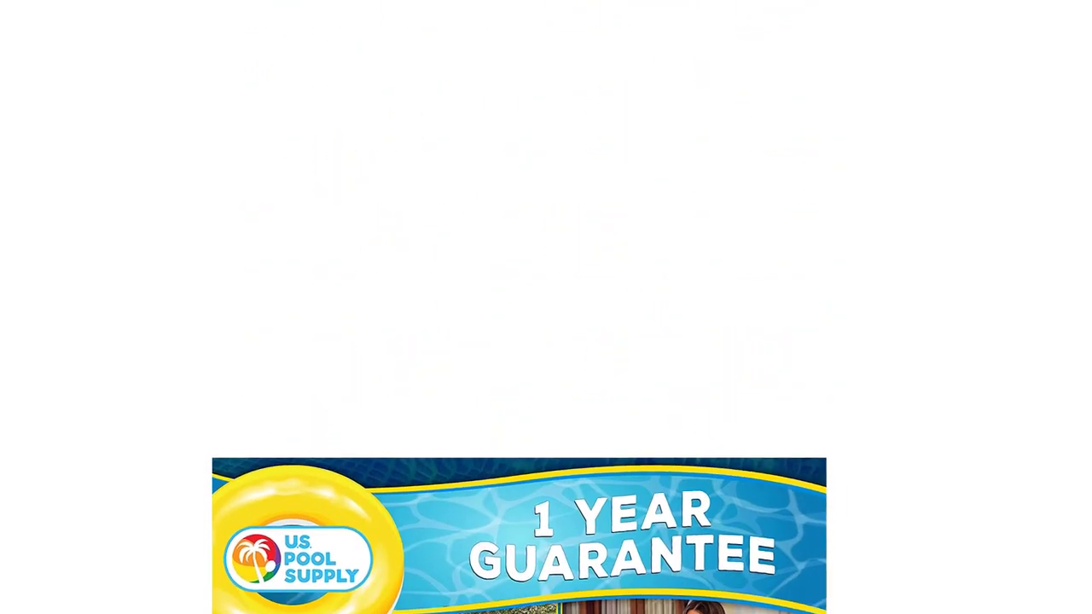
scroll(down, 3)
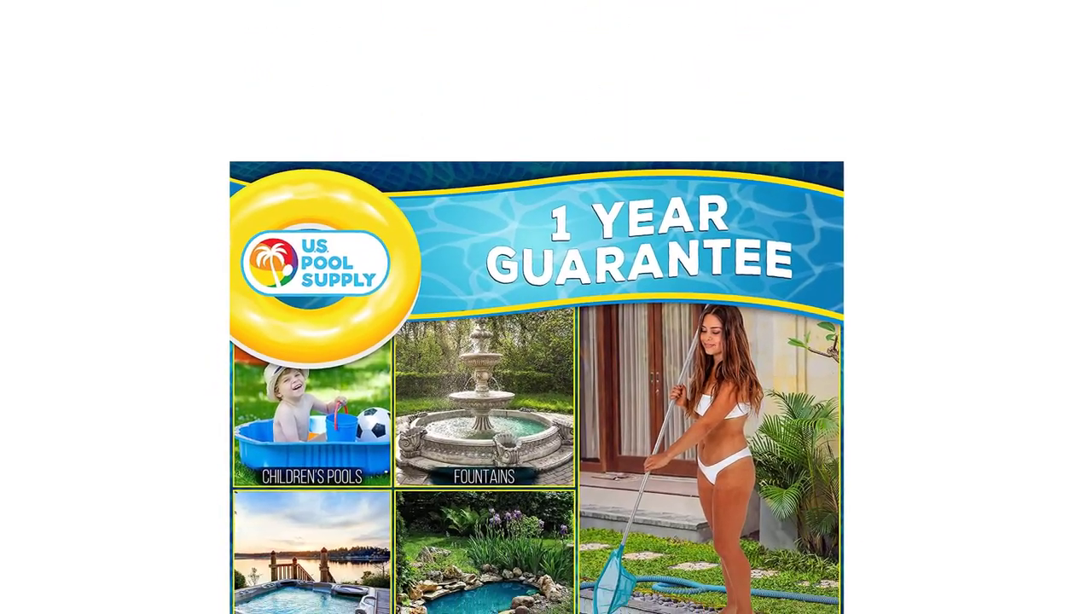